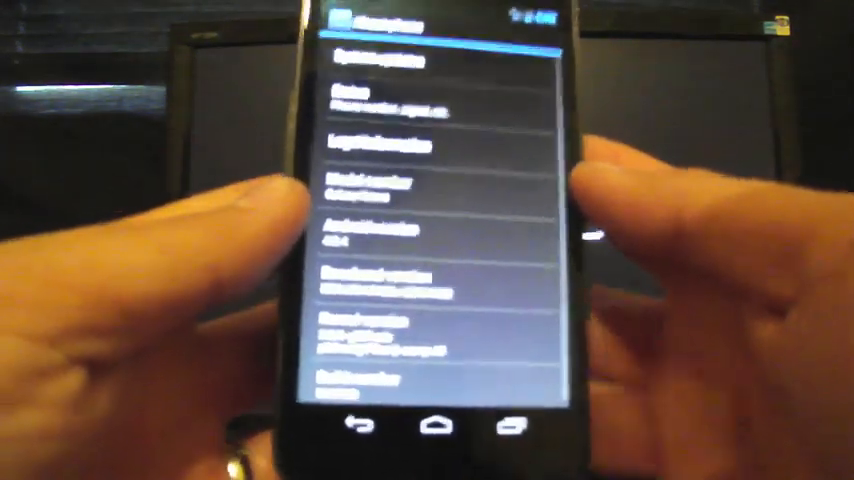
scroll(down, 3)
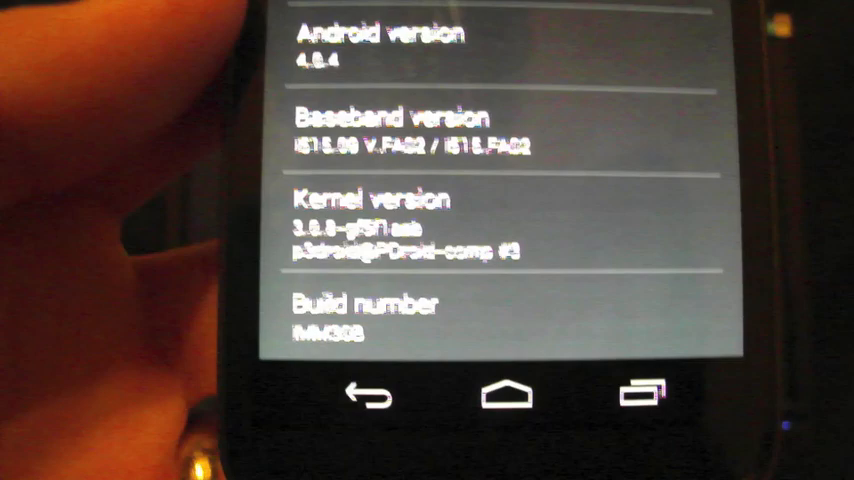